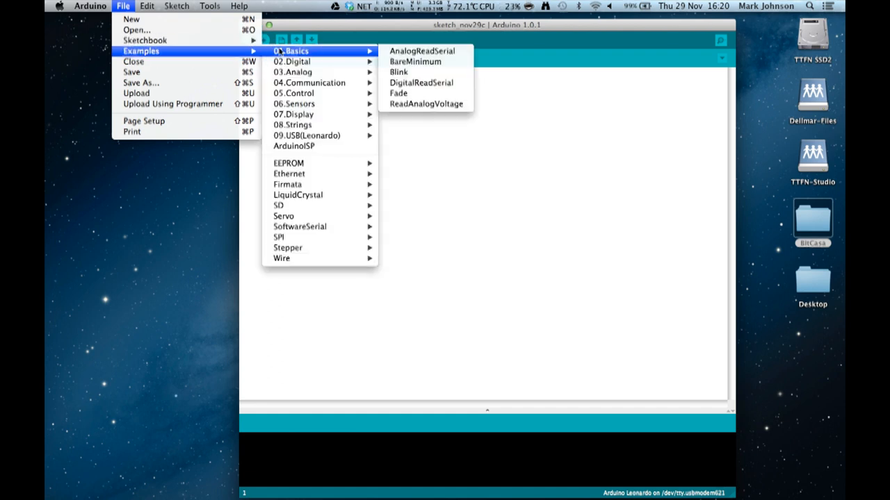
{"action": "mouse_move", "coordinate": [292, 61]}
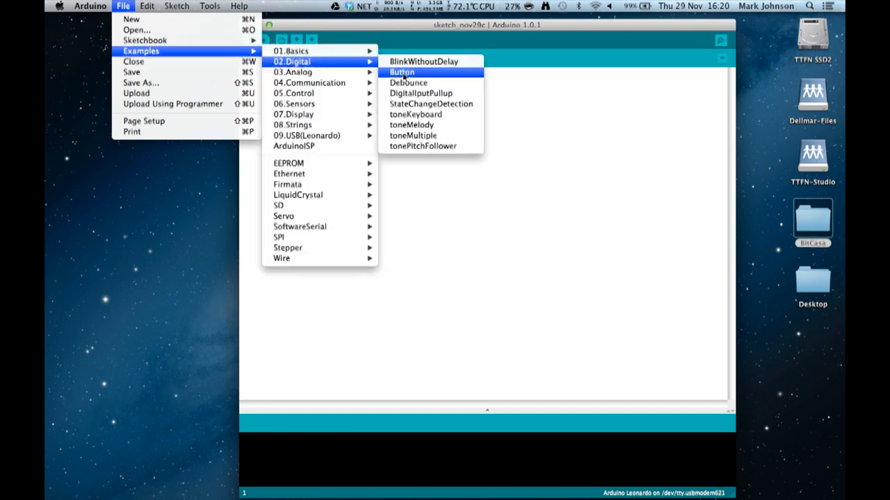
Step: Open the 02.Digital Button example and move its sketch window into place
{"action": "left_click", "coordinate": [402, 72]}
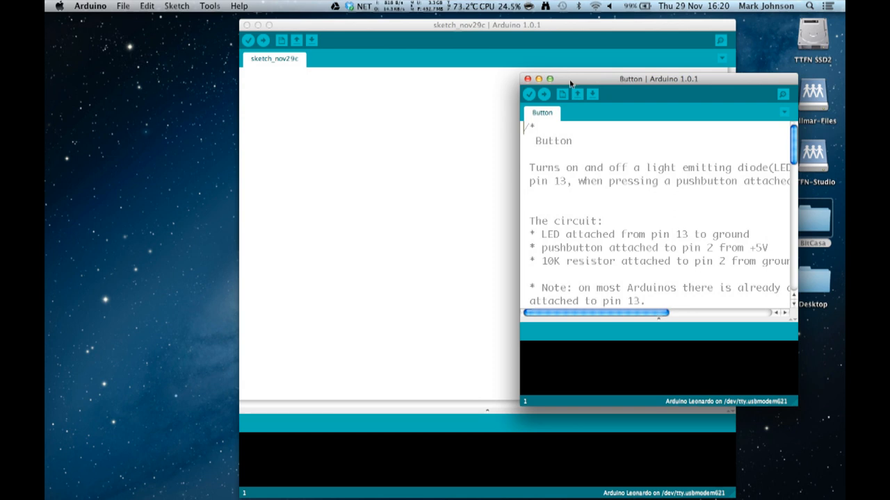
{"action": "left_click_drag", "start_coordinate": [659, 78], "coordinate": [405, 41]}
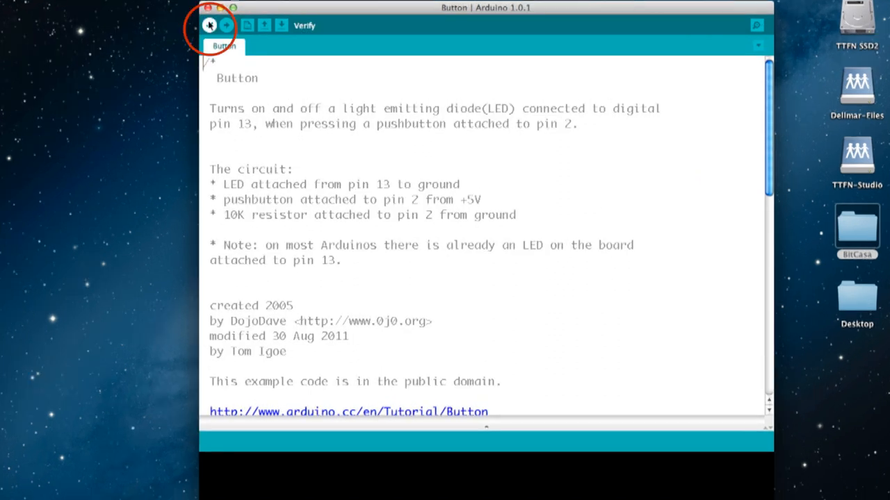
Step: Compile the Button sketch and upload it to the Leonardo board
{"action": "left_click", "coordinate": [209, 25]}
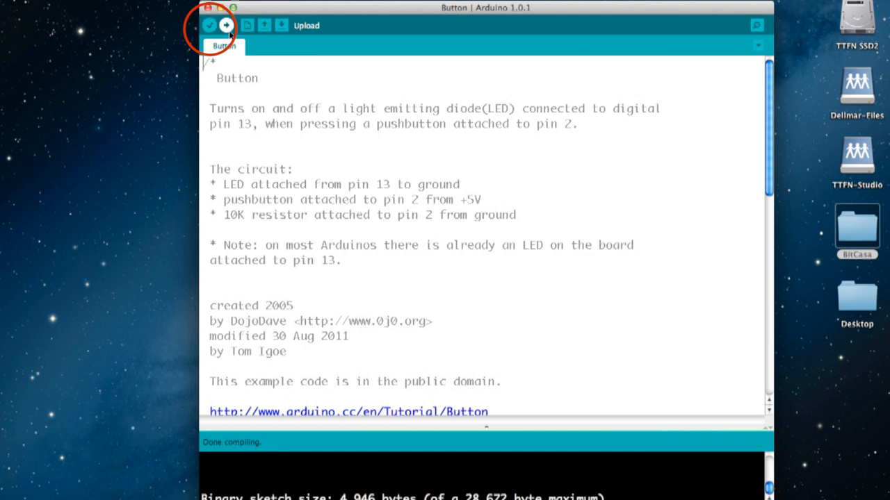
{"action": "left_click", "coordinate": [227, 25]}
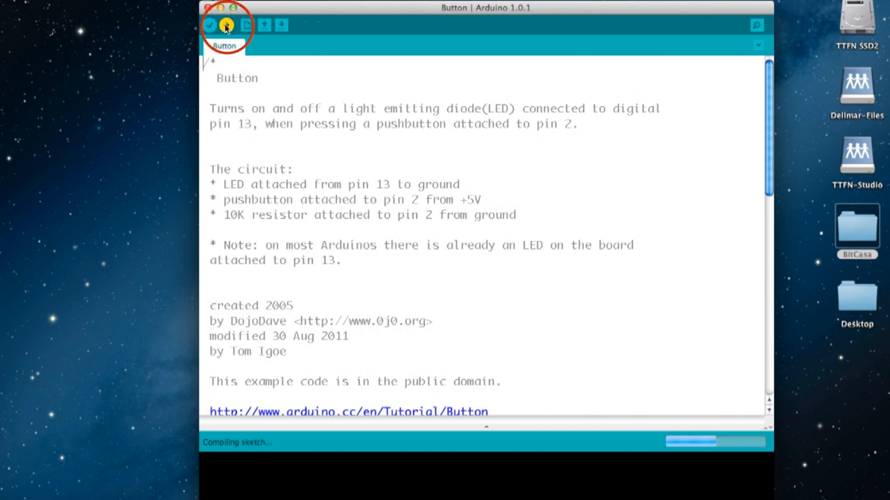
{"action": "left_click", "coordinate": [225, 25]}
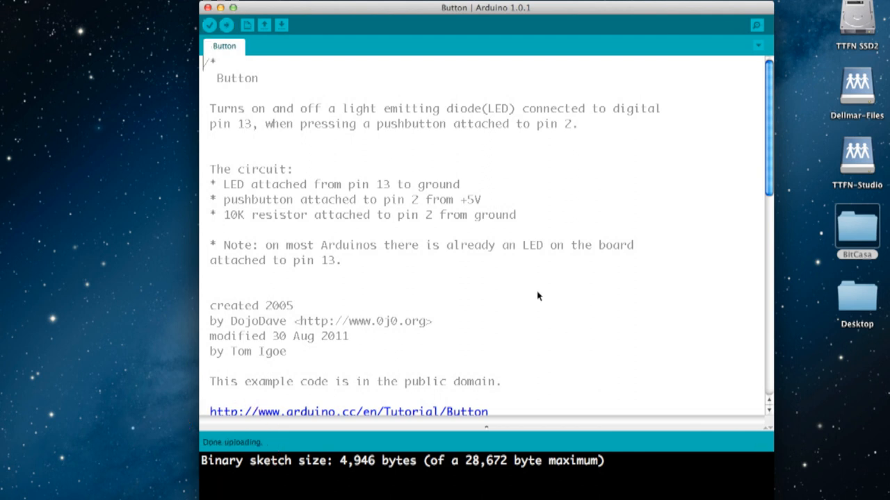
Step: Scroll down through the Button sketch code to read it
{"action": "scroll", "scroll_direction": "down", "scroll_amount": 3}
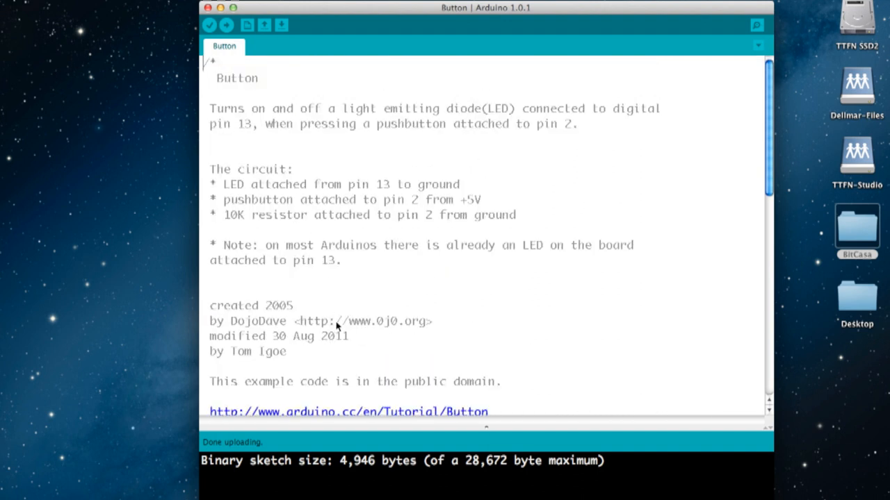
{"action": "scroll", "scroll_direction": "down", "scroll_amount": 3}
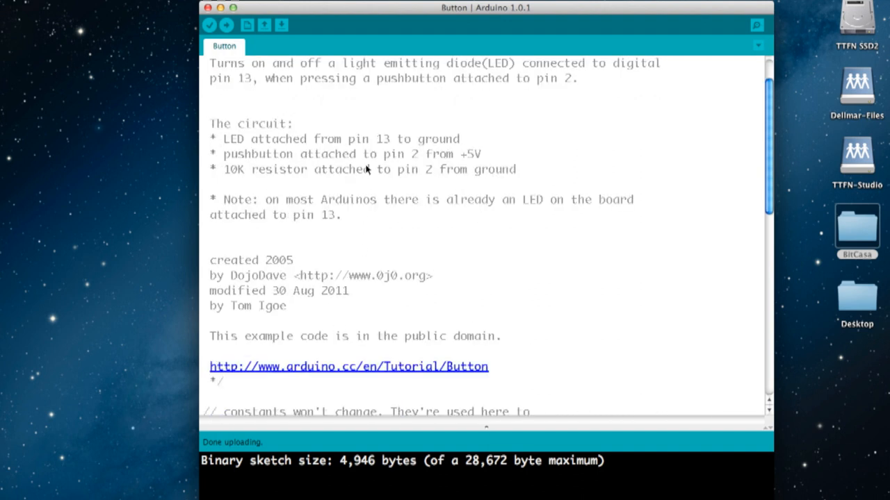
{"action": "scroll", "scroll_direction": "down", "scroll_amount": 3}
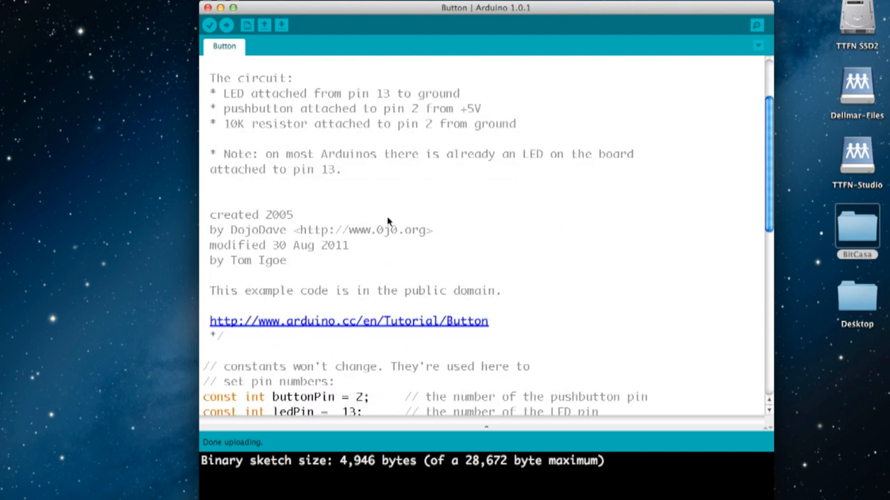
{"action": "scroll", "scroll_direction": "down", "scroll_amount": 3}
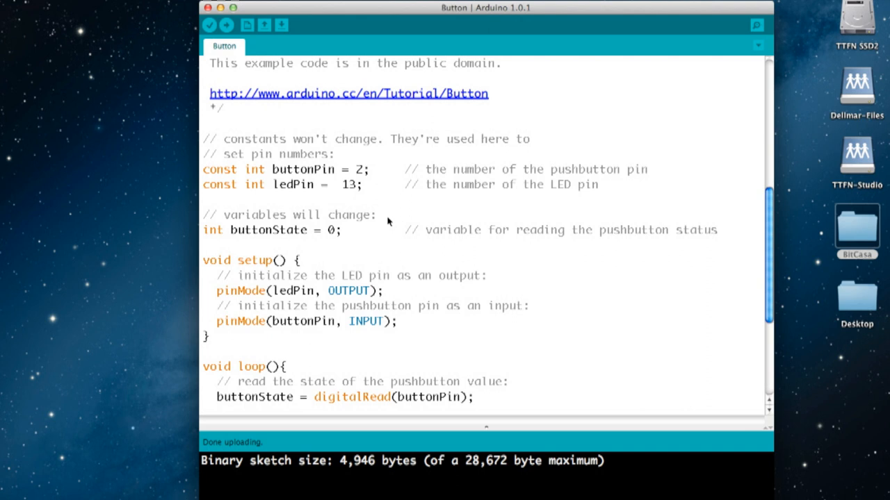
{"action": "scroll", "scroll_direction": "down", "scroll_amount": 3}
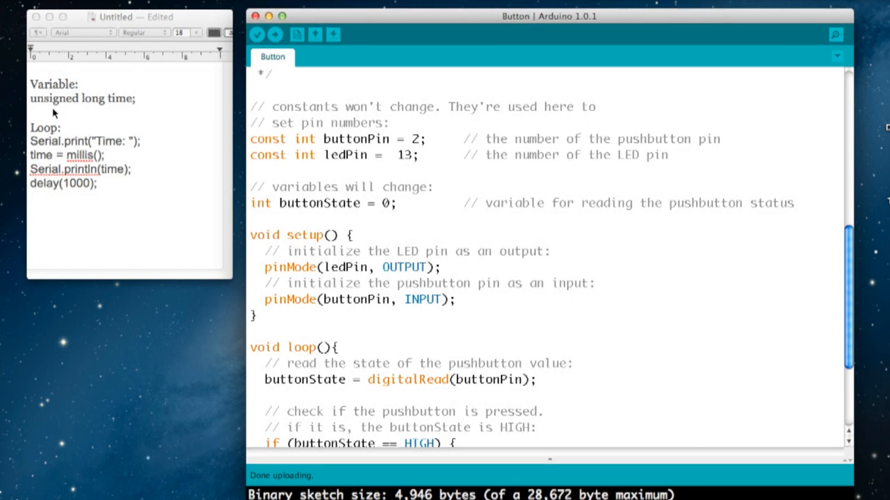
{"action": "mouse_move", "coordinate": [82, 104]}
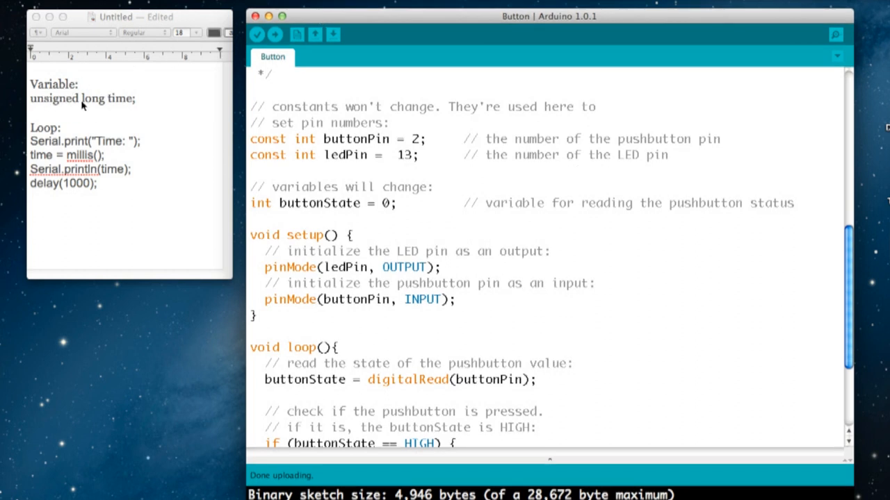
{"action": "mouse_move", "coordinate": [131, 103]}
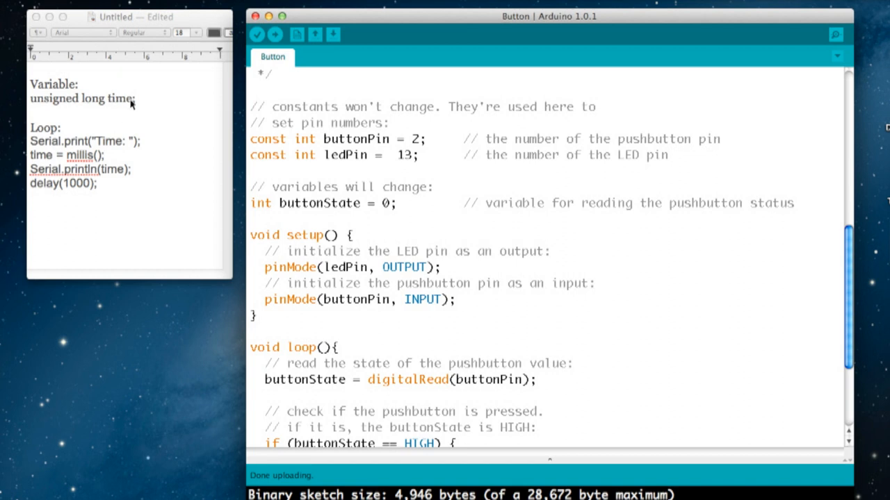
{"action": "mouse_move", "coordinate": [98, 131]}
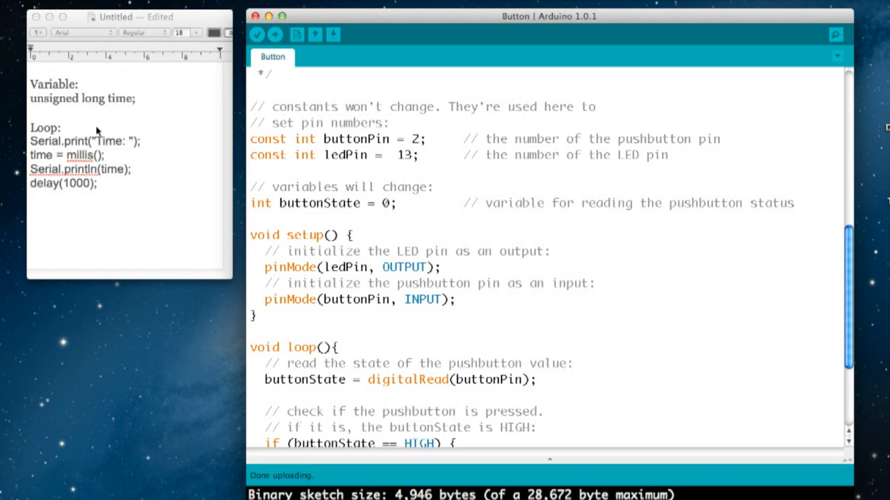
{"action": "mouse_move", "coordinate": [54, 139]}
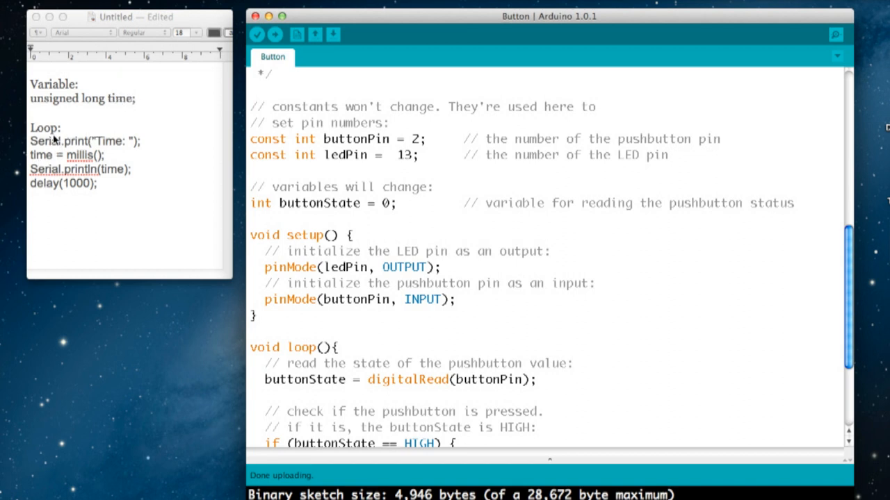
{"action": "mouse_move", "coordinate": [56, 146]}
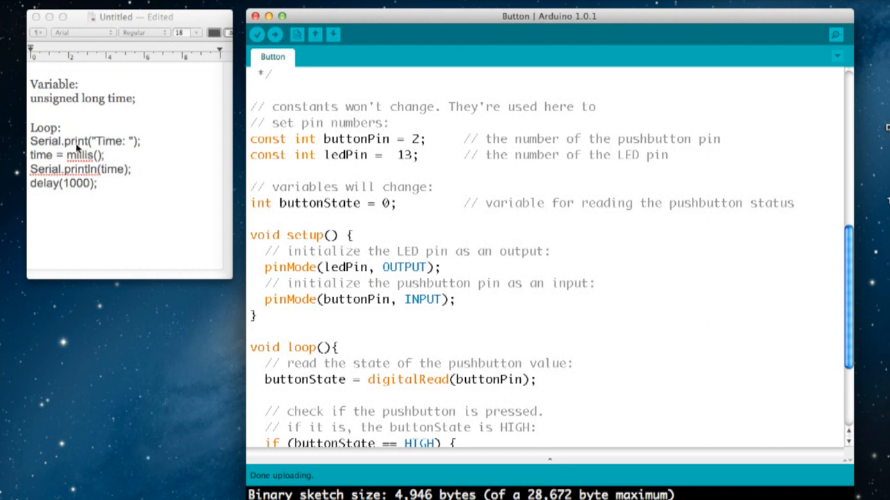
{"action": "mouse_move", "coordinate": [48, 151]}
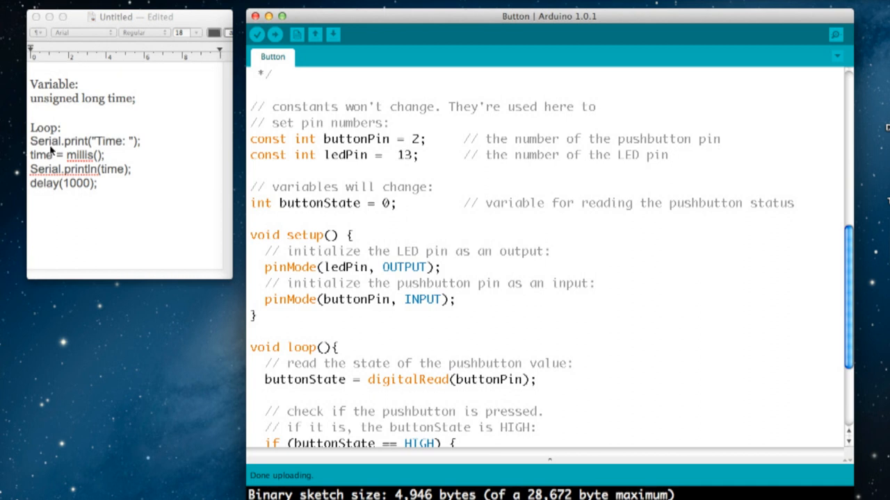
{"action": "mouse_move", "coordinate": [69, 148]}
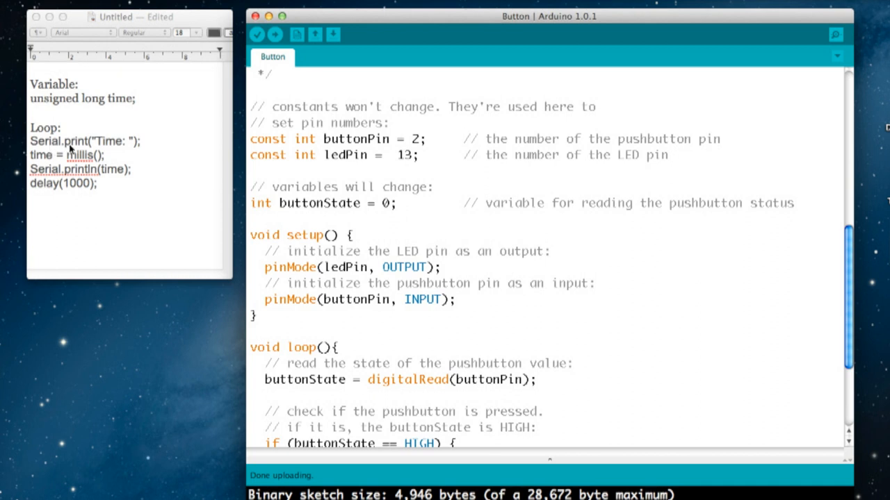
{"action": "mouse_move", "coordinate": [66, 155]}
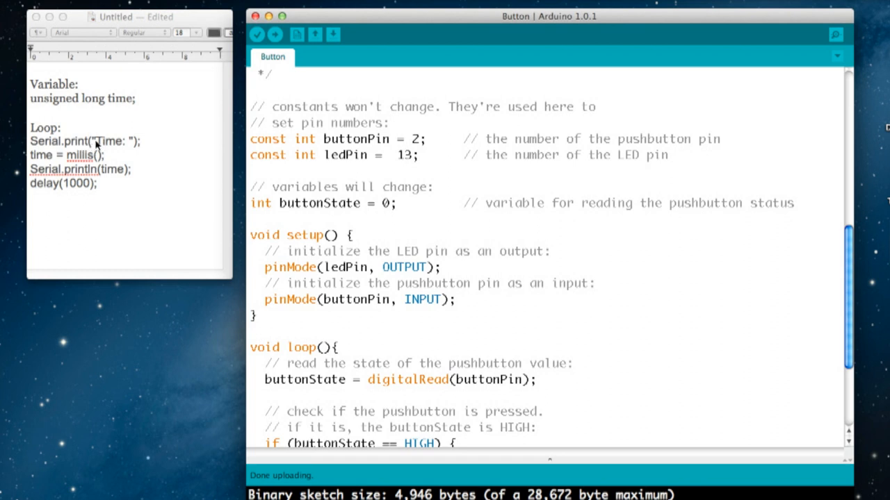
{"action": "mouse_move", "coordinate": [103, 144]}
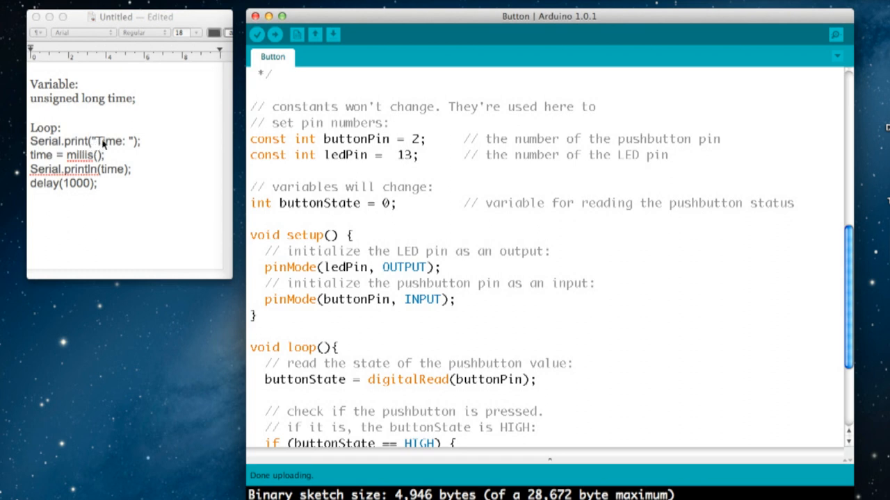
{"action": "mouse_move", "coordinate": [118, 146]}
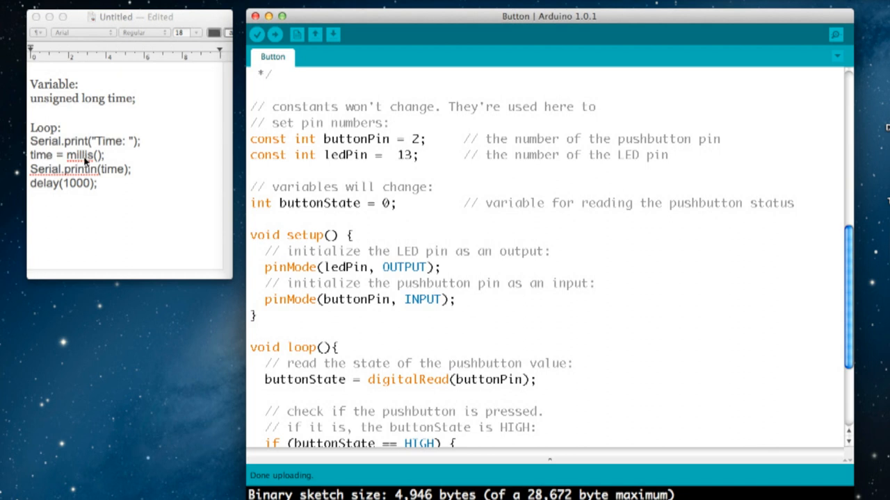
{"action": "mouse_move", "coordinate": [82, 162]}
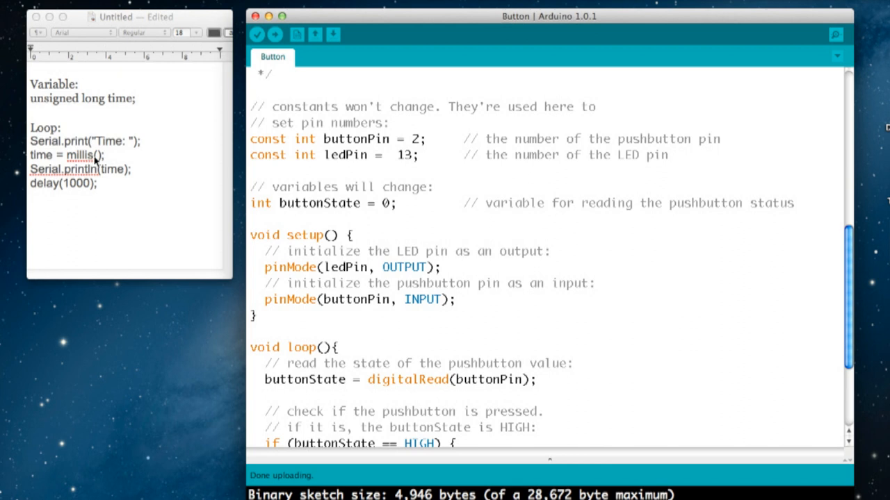
{"action": "mouse_move", "coordinate": [90, 158]}
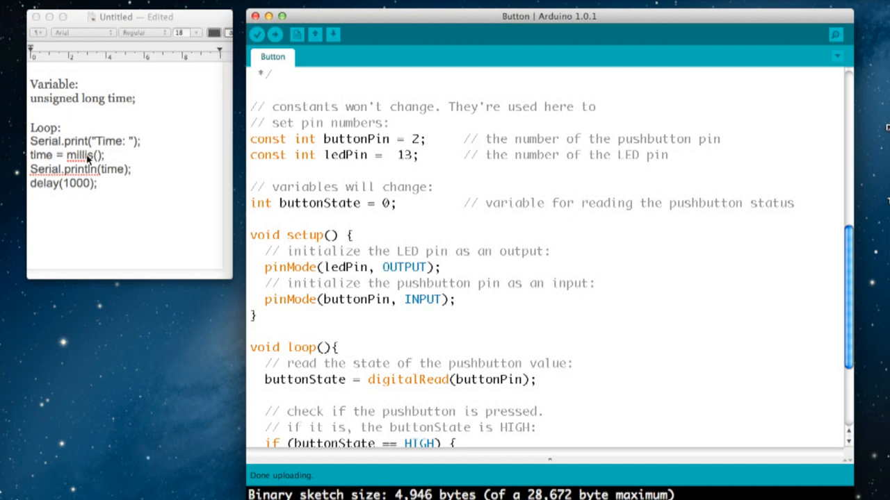
{"action": "mouse_move", "coordinate": [89, 161]}
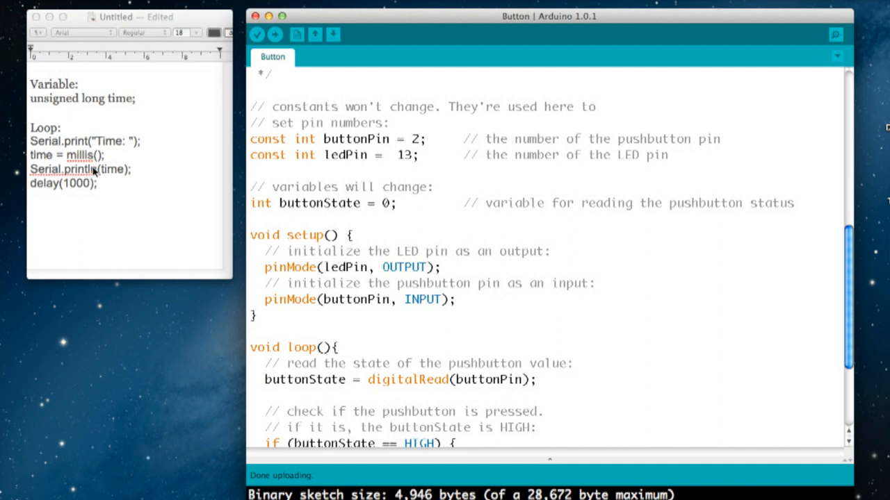
{"action": "mouse_move", "coordinate": [92, 175]}
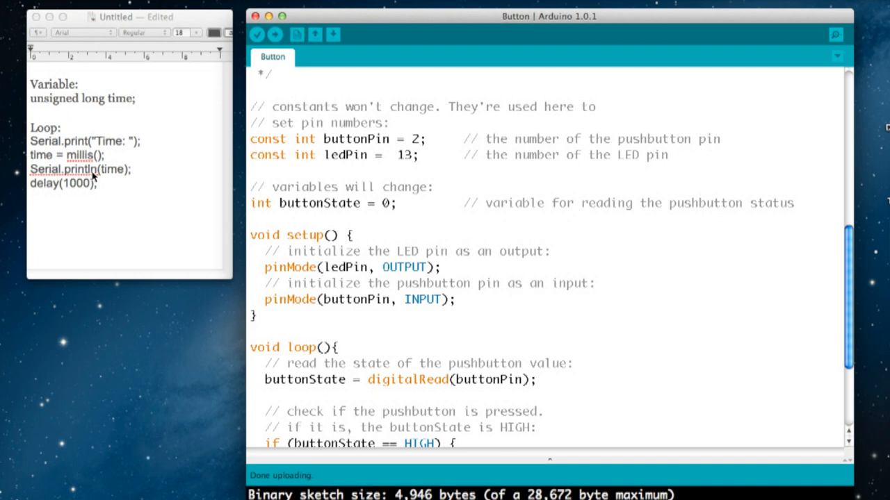
{"action": "mouse_move", "coordinate": [108, 174]}
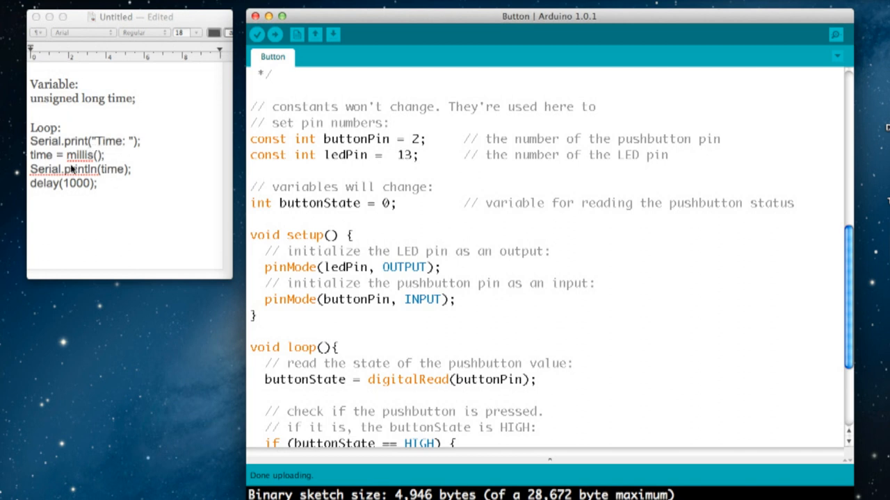
{"action": "mouse_move", "coordinate": [103, 177]}
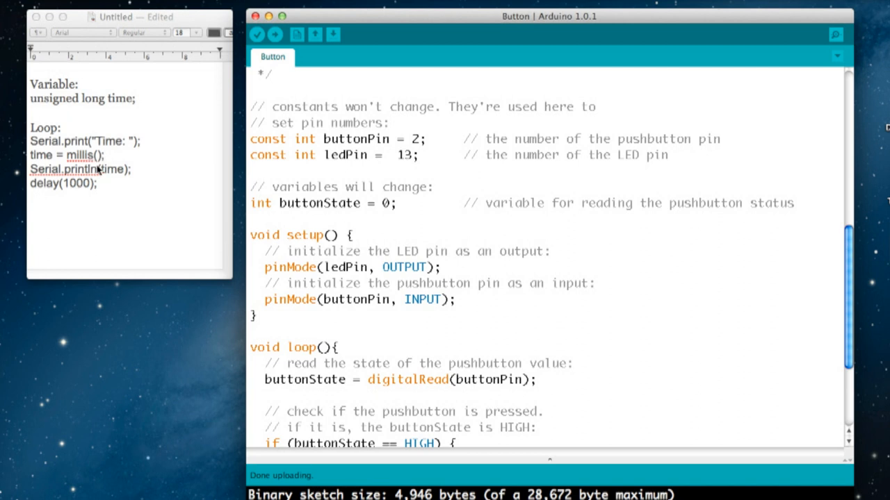
{"action": "mouse_move", "coordinate": [82, 193]}
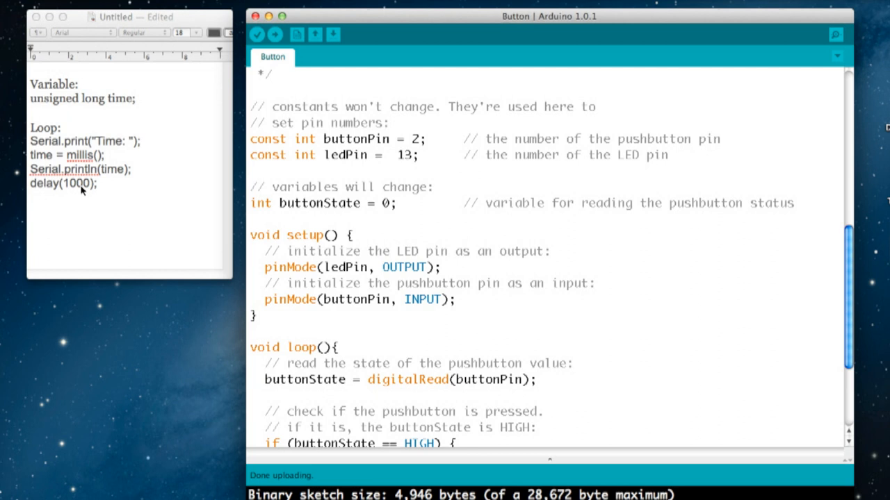
{"action": "mouse_move", "coordinate": [69, 189]}
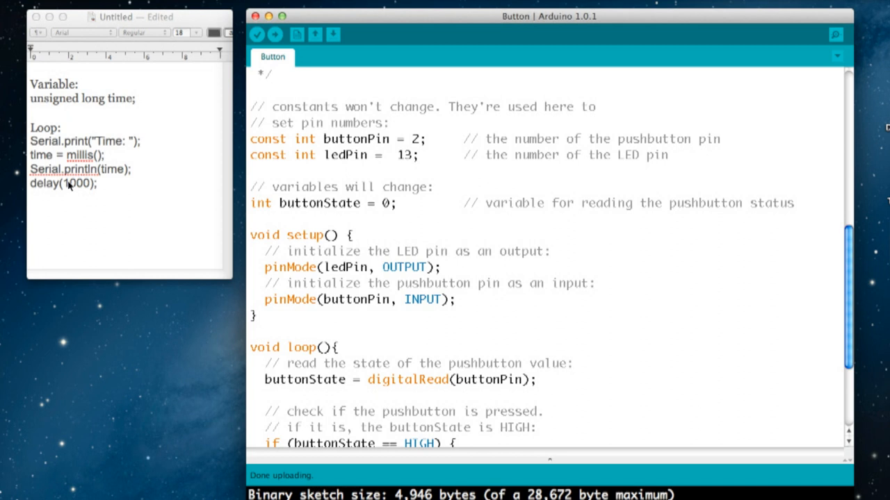
{"action": "mouse_move", "coordinate": [72, 149]}
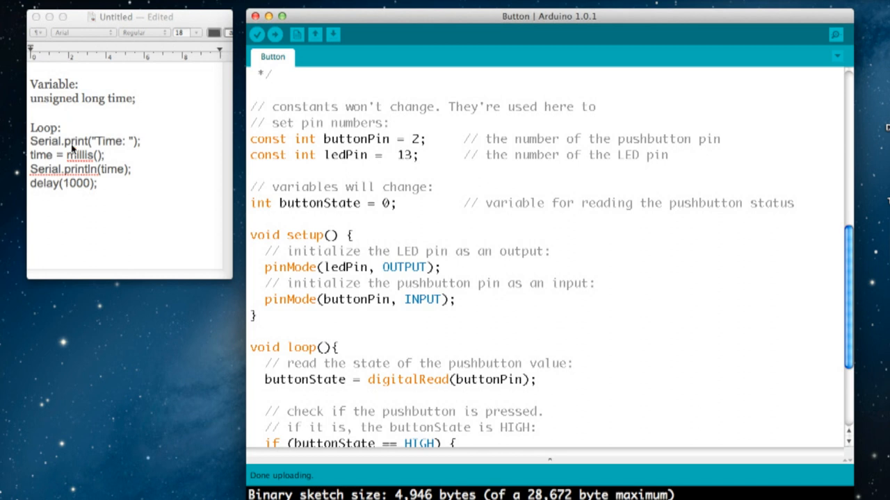
{"action": "mouse_move", "coordinate": [61, 183]}
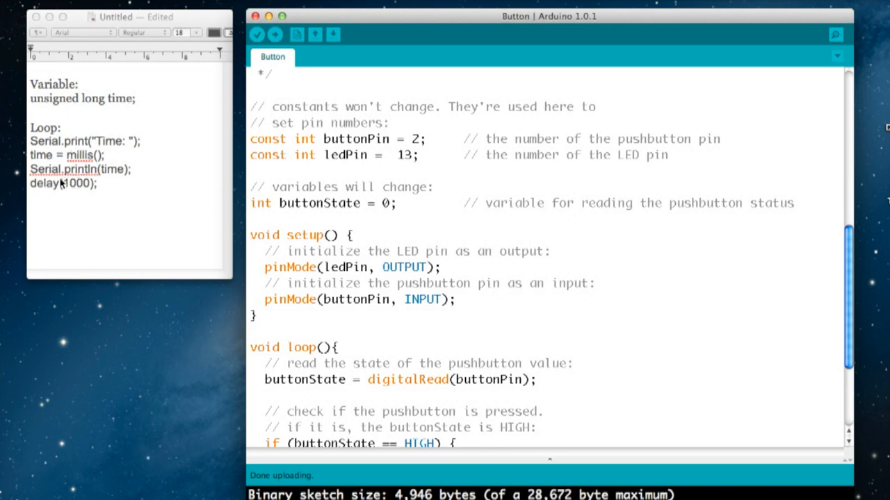
{"action": "mouse_move", "coordinate": [72, 186]}
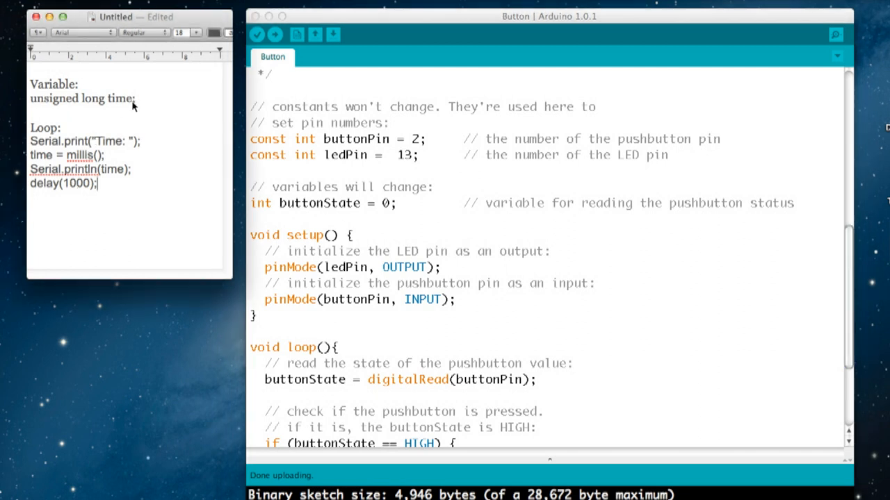
Step: Add 'unsigned long time;' from the notes below the buttonState declaration
{"action": "triple_click", "coordinate": [83, 98]}
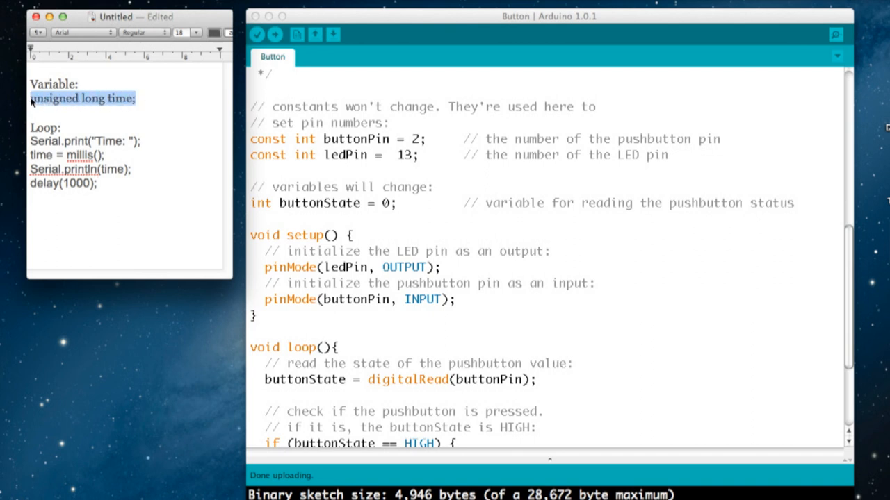
{"action": "left_click", "coordinate": [80, 32]}
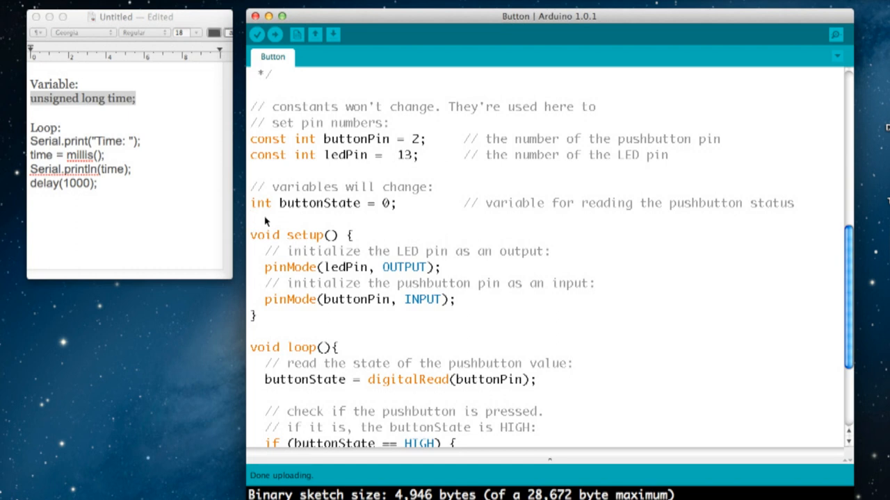
{"action": "type", "text": "unsigned long time;"}
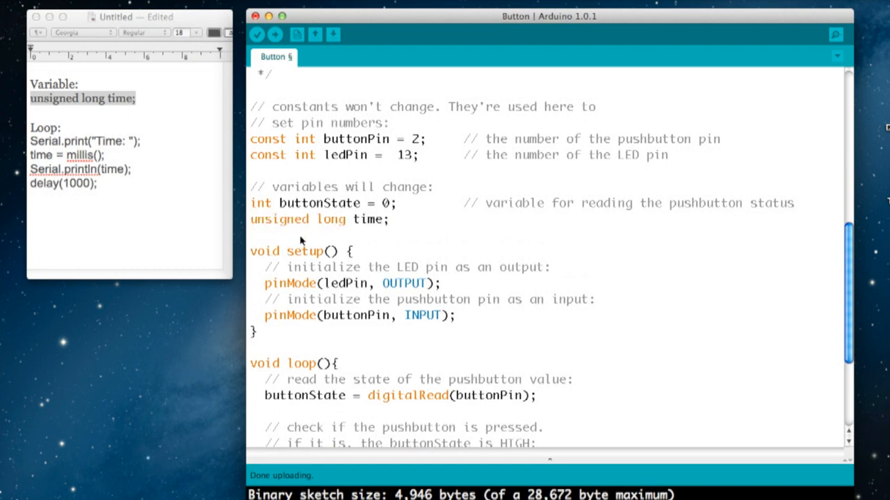
{"action": "scroll", "scroll_direction": "down", "scroll_amount": 3}
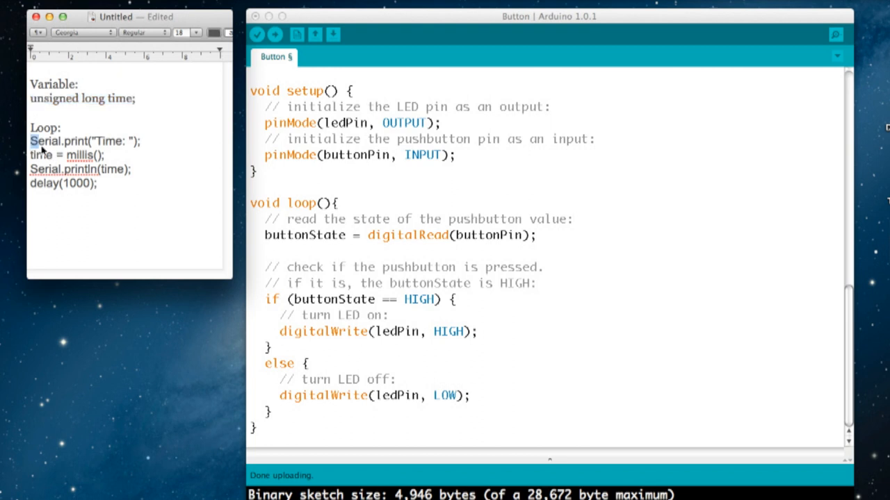
Step: Paste the four millis() timing lines after digitalWrite(ledPin, HIGH) and start compiling
{"action": "left_click_drag", "start_coordinate": [32, 141], "coordinate": [98, 183]}
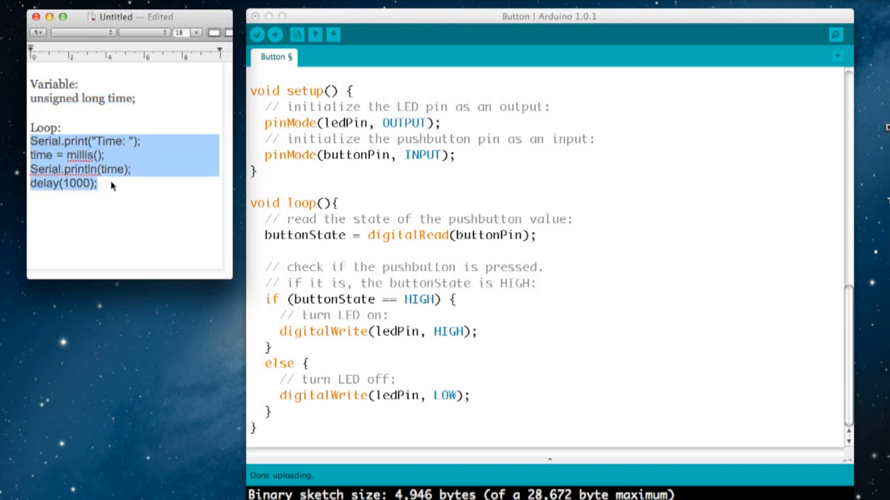
{"action": "mouse_move", "coordinate": [361, 286]}
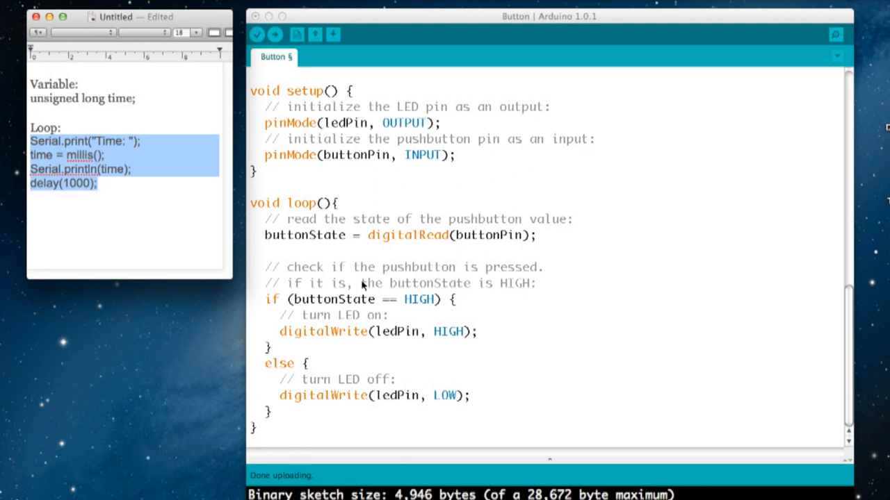
{"action": "mouse_move", "coordinate": [487, 339]}
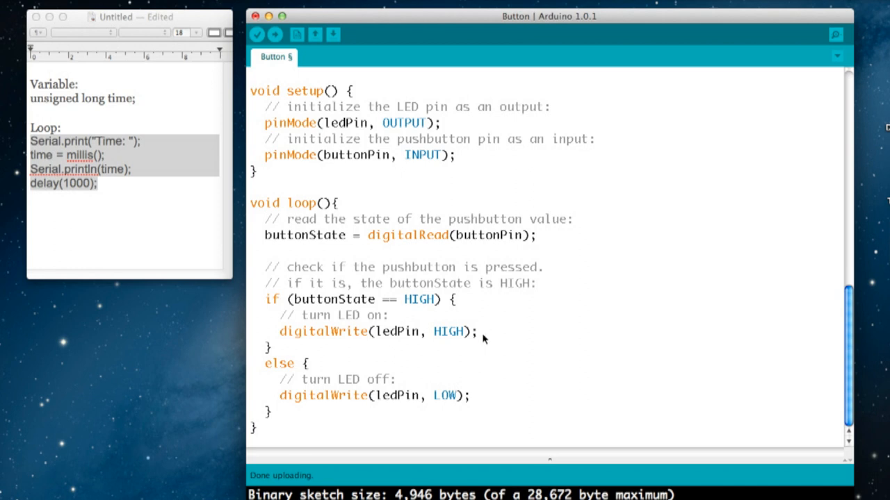
{"action": "key", "text": "Return"}
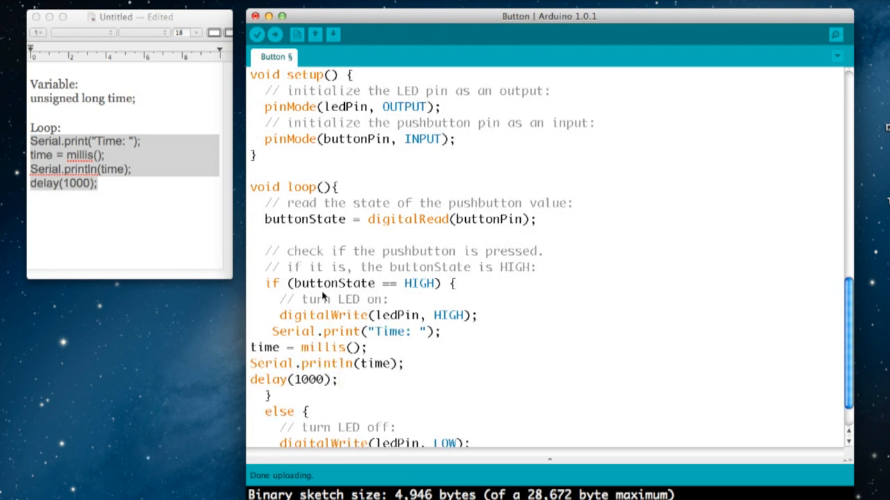
{"action": "mouse_move", "coordinate": [414, 292]}
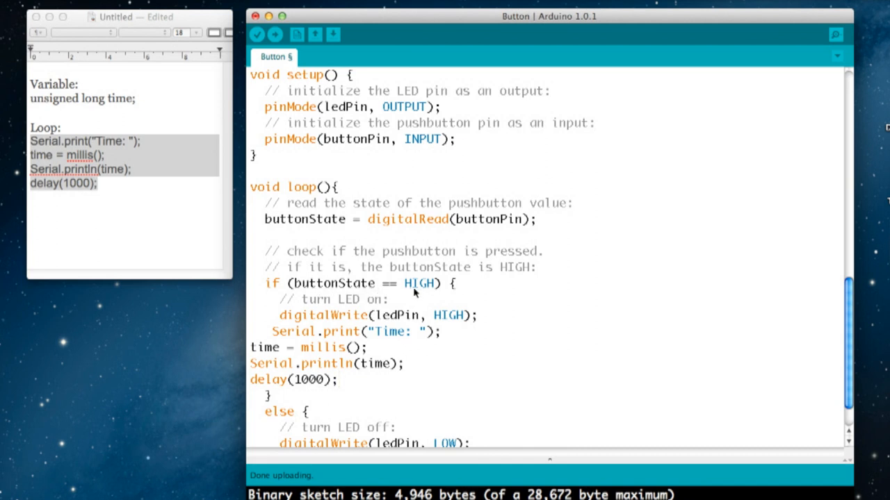
{"action": "mouse_move", "coordinate": [342, 325]}
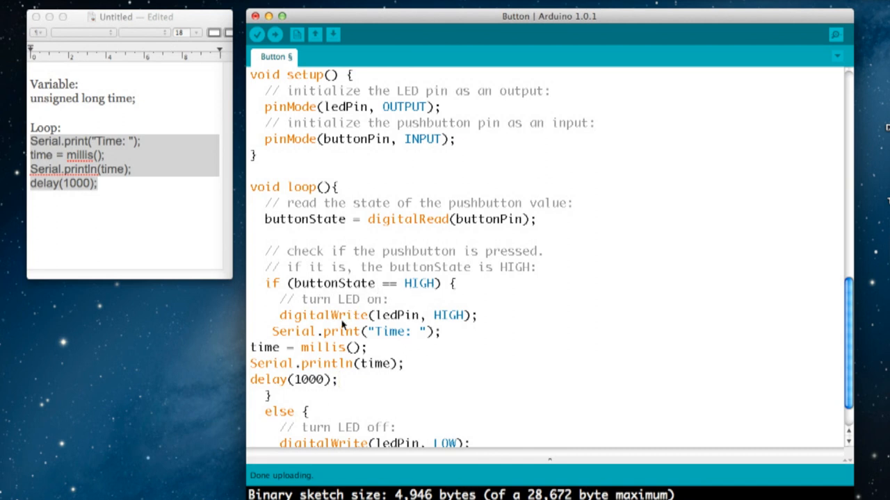
{"action": "mouse_move", "coordinate": [299, 340]}
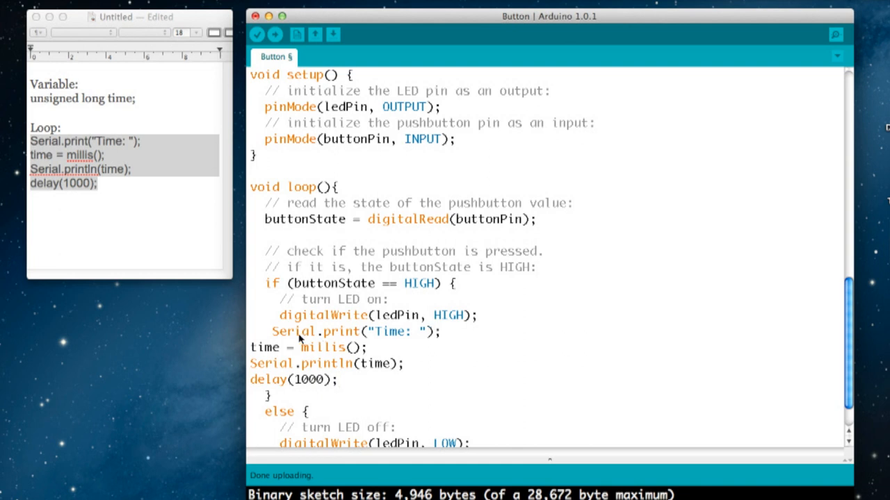
{"action": "mouse_move", "coordinate": [386, 332]}
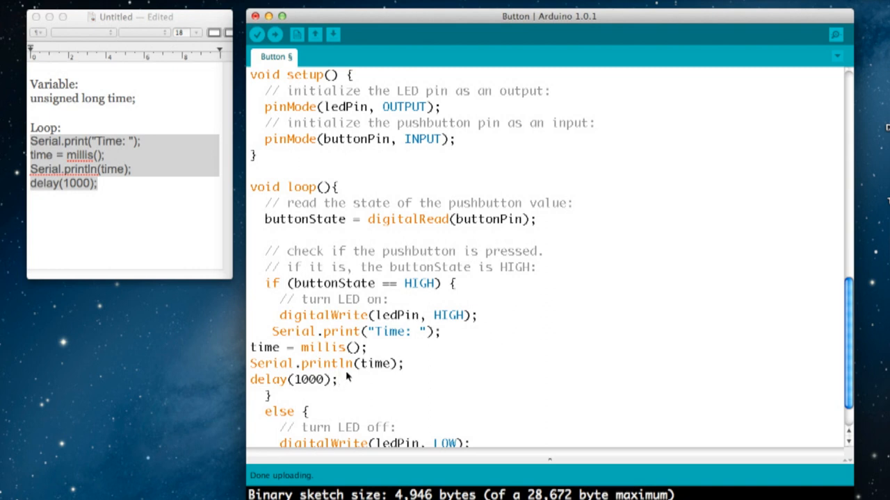
{"action": "left_click", "coordinate": [266, 44]}
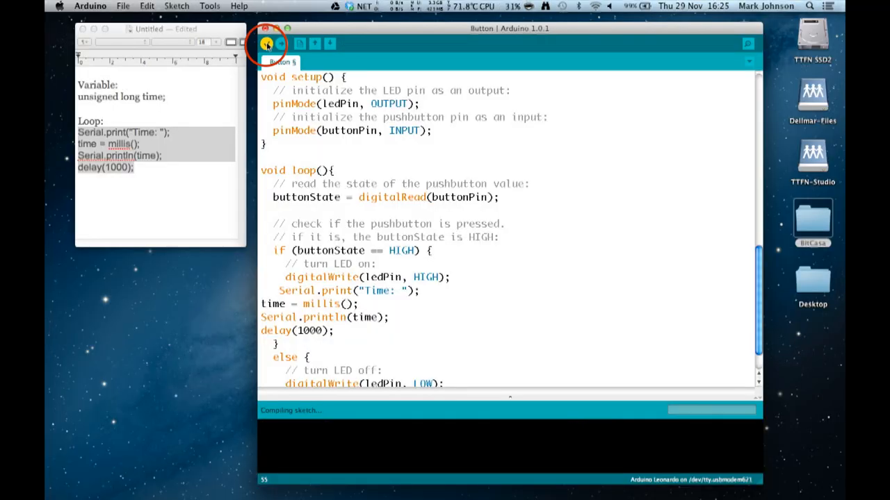
Step: Verify the edited sketch at 5,556 bytes and upload it to the Leonardo
{"action": "left_click", "coordinate": [266, 44]}
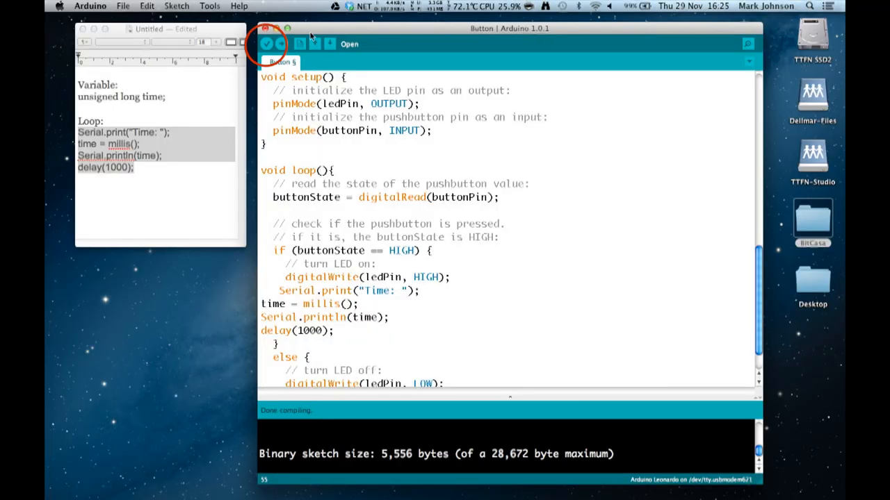
{"action": "left_click", "coordinate": [284, 44]}
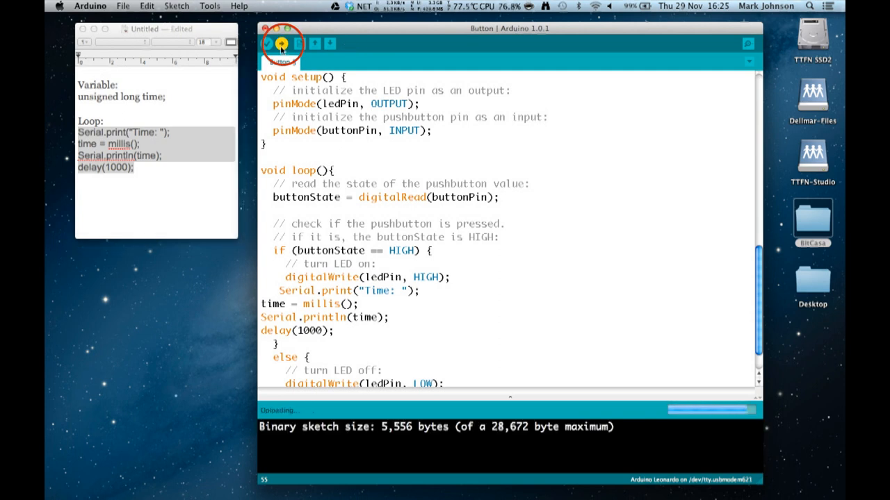
{"action": "left_click", "coordinate": [282, 43]}
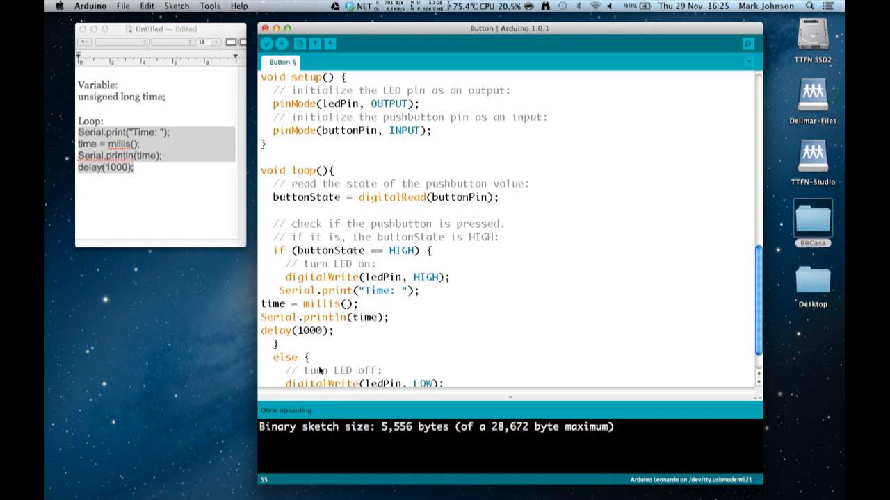
{"action": "mouse_move", "coordinate": [747, 43]}
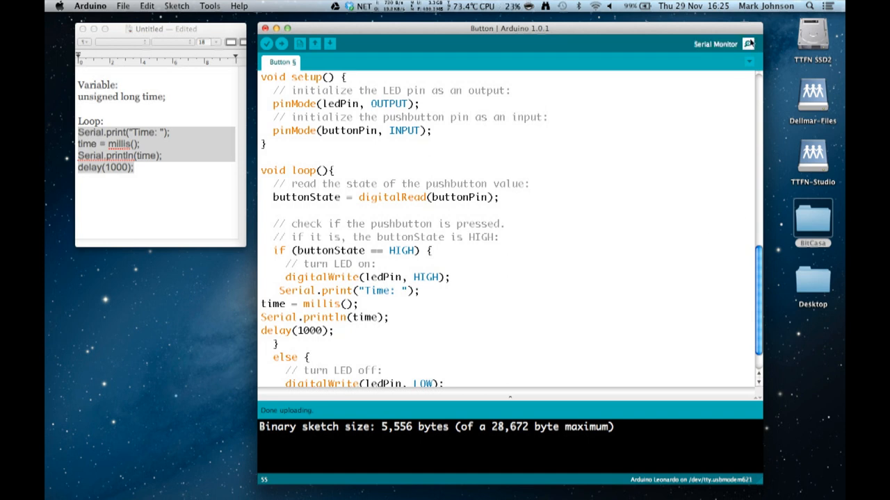
Step: Open the serial monitor and watch five 'Time:' readings from pushbutton presses
{"action": "left_click", "coordinate": [748, 44]}
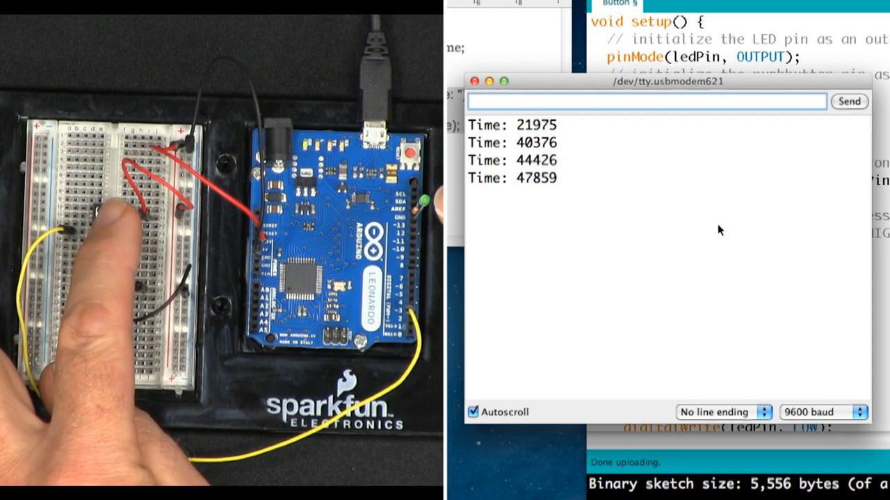
{"action": "left_click", "coordinate": [108, 222]}
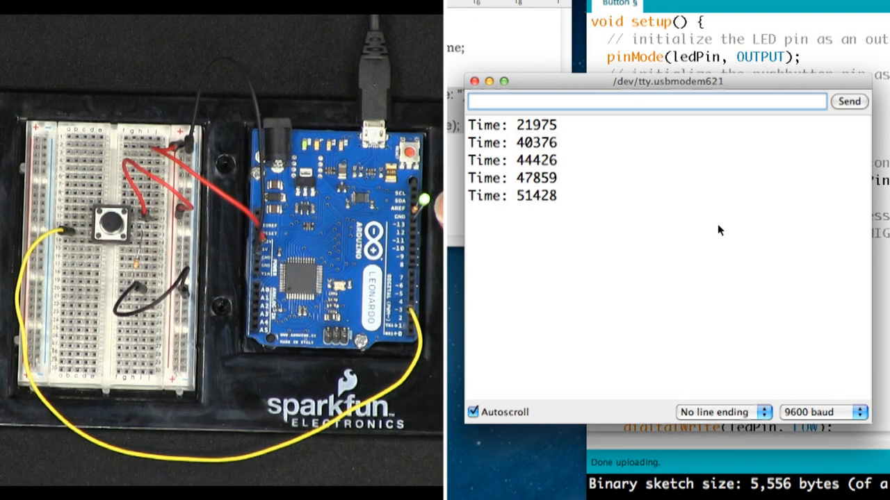